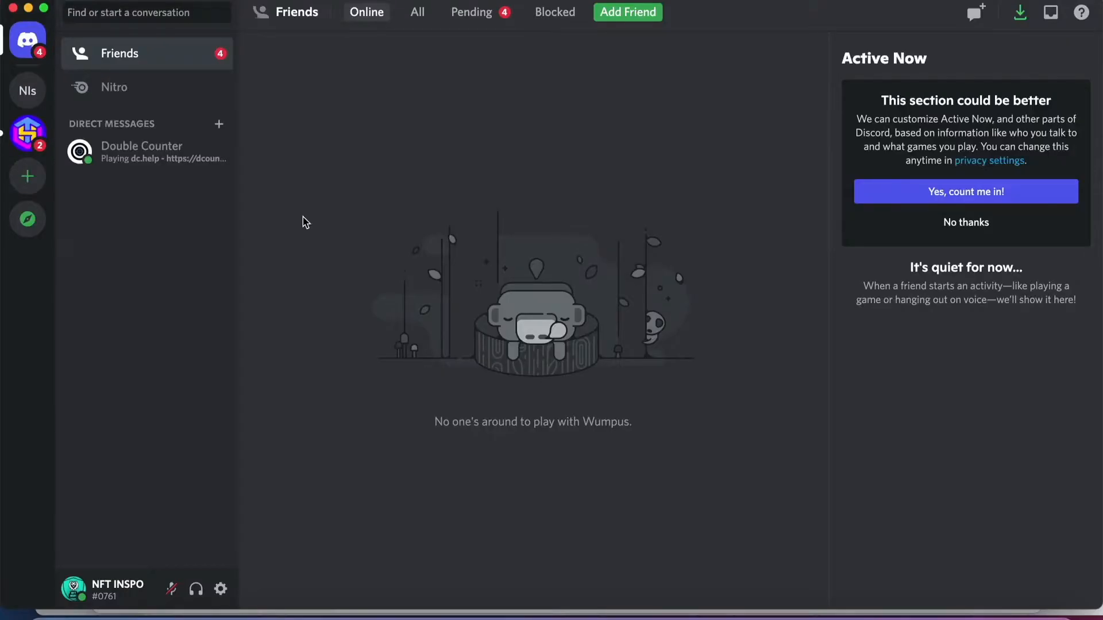
mouse_move(238, 570)
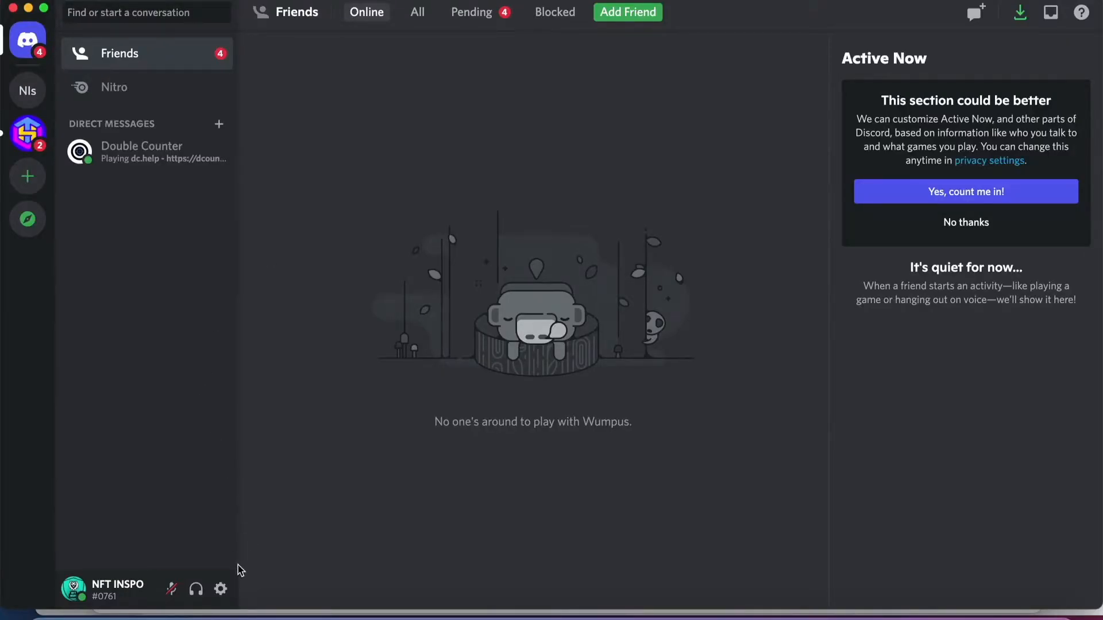
- Reach Change Password under Password and Authentication in User Settings
left_click(220, 589)
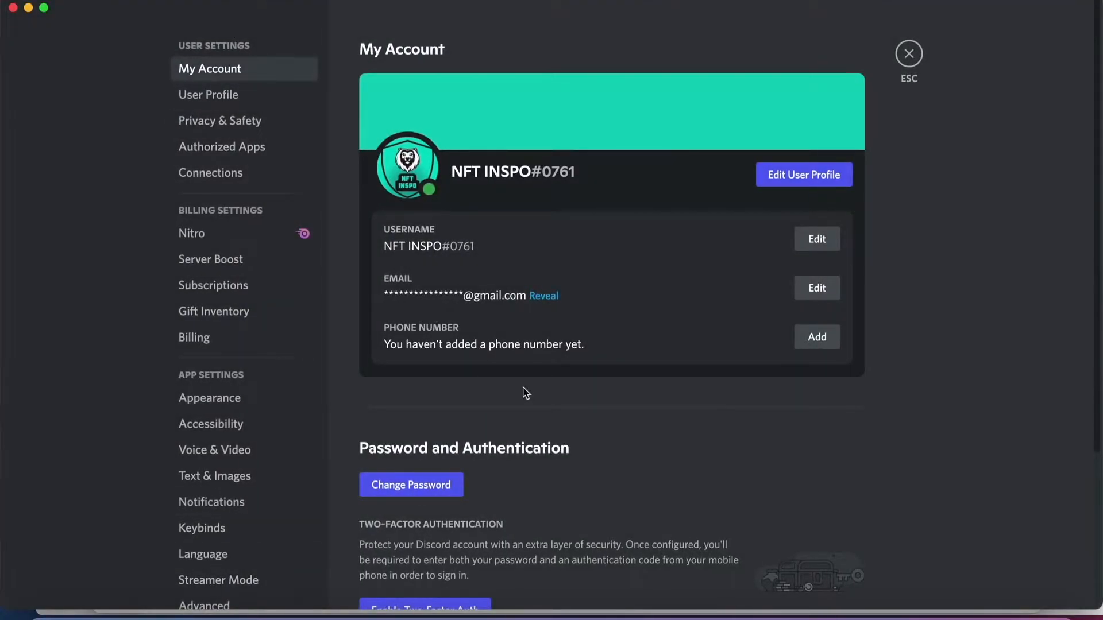
left_click(411, 485)
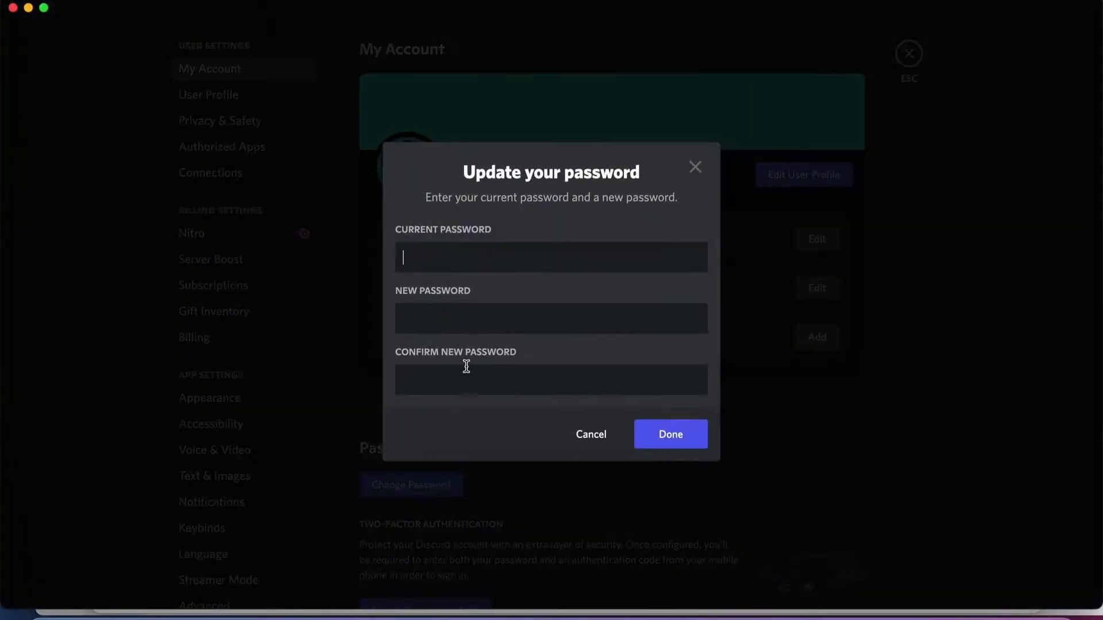
mouse_move(474, 244)
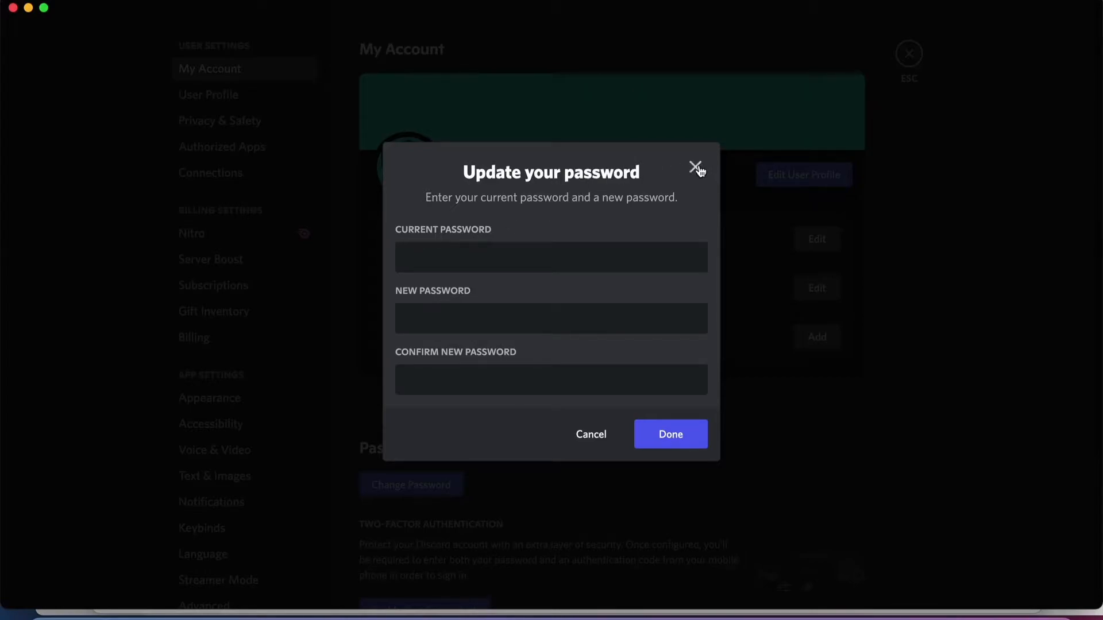
- Dismiss the Update your password dialog unchanged and confirm Log Out from the settings sidebar
left_click(696, 169)
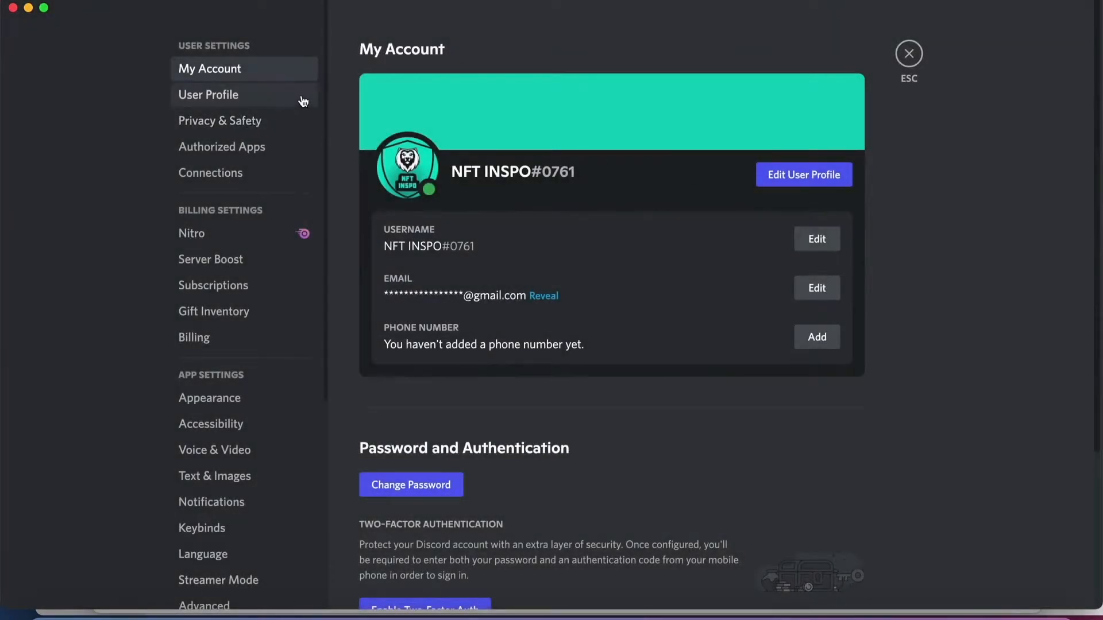
mouse_move(332, 98)
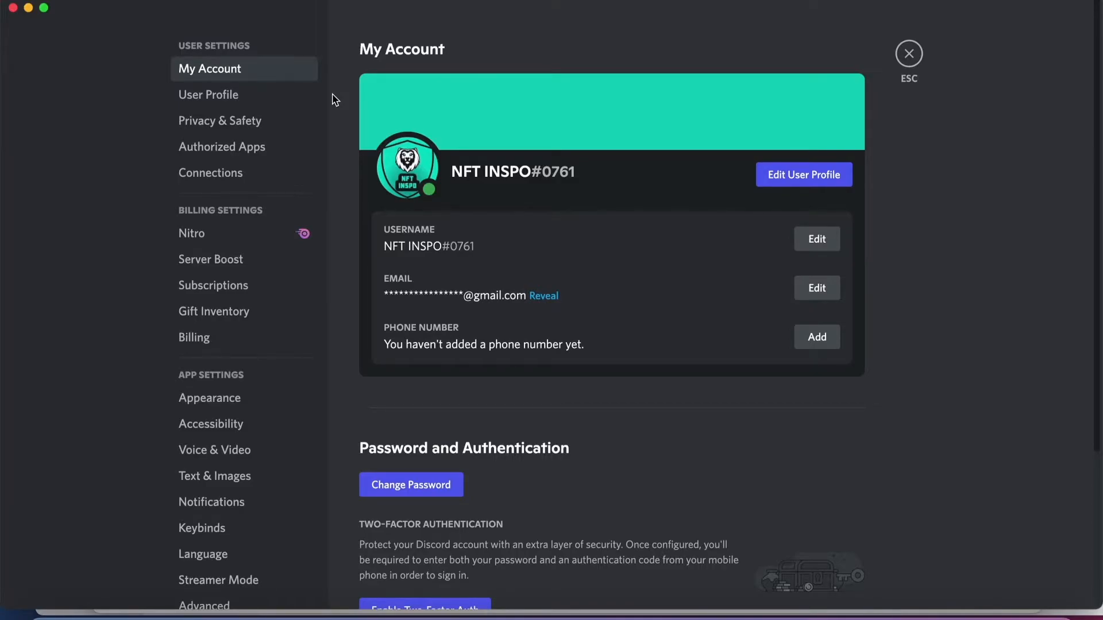
scroll("down", 3)
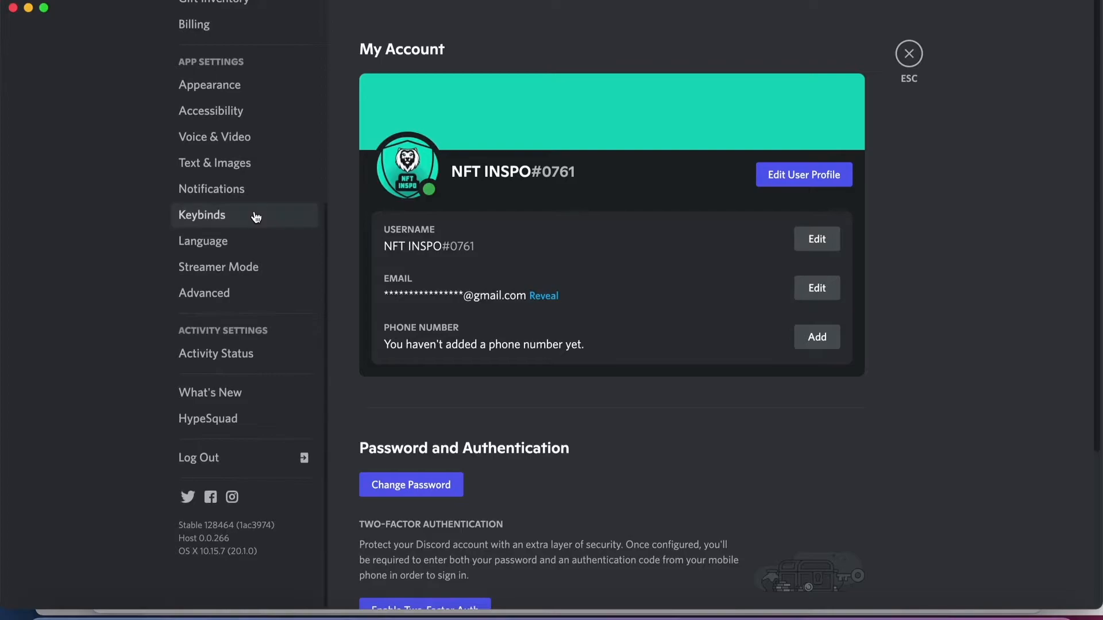
left_click(199, 457)
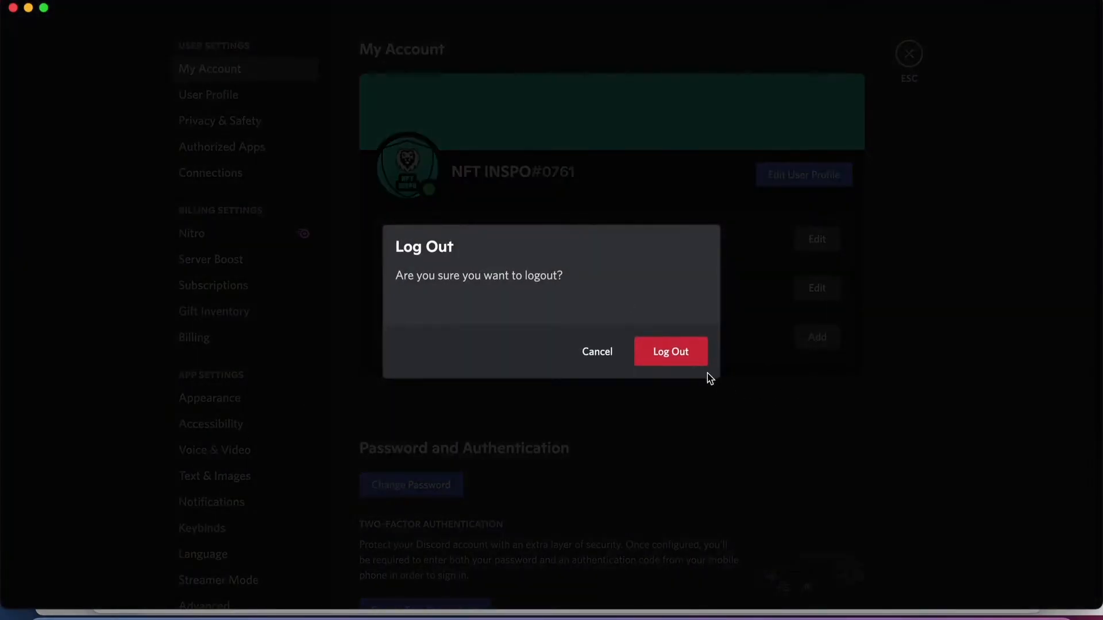
left_click(670, 352)
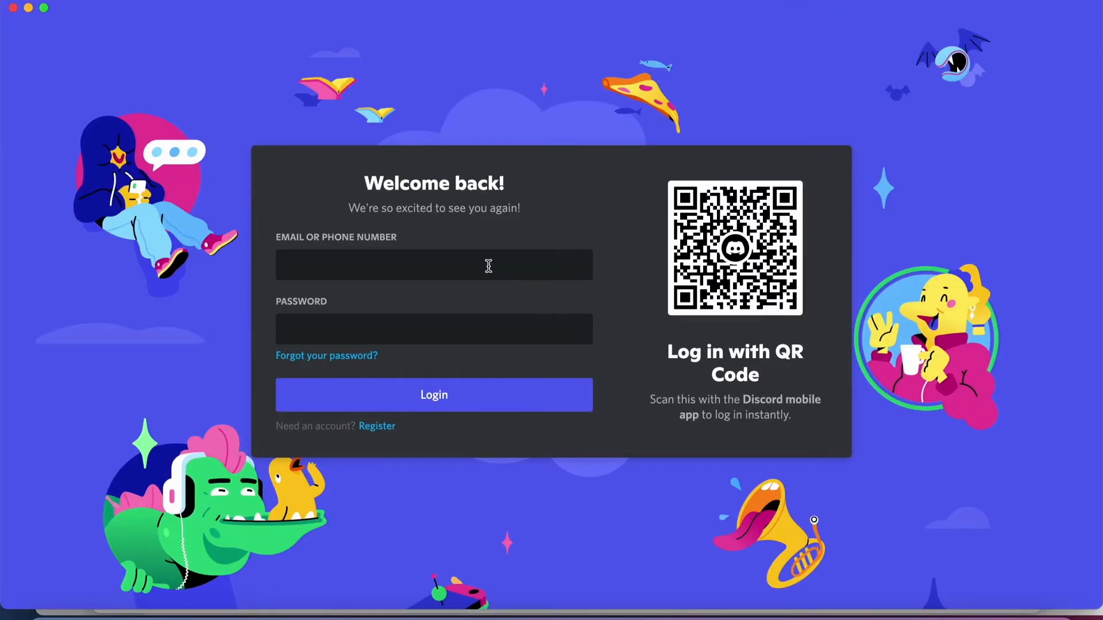
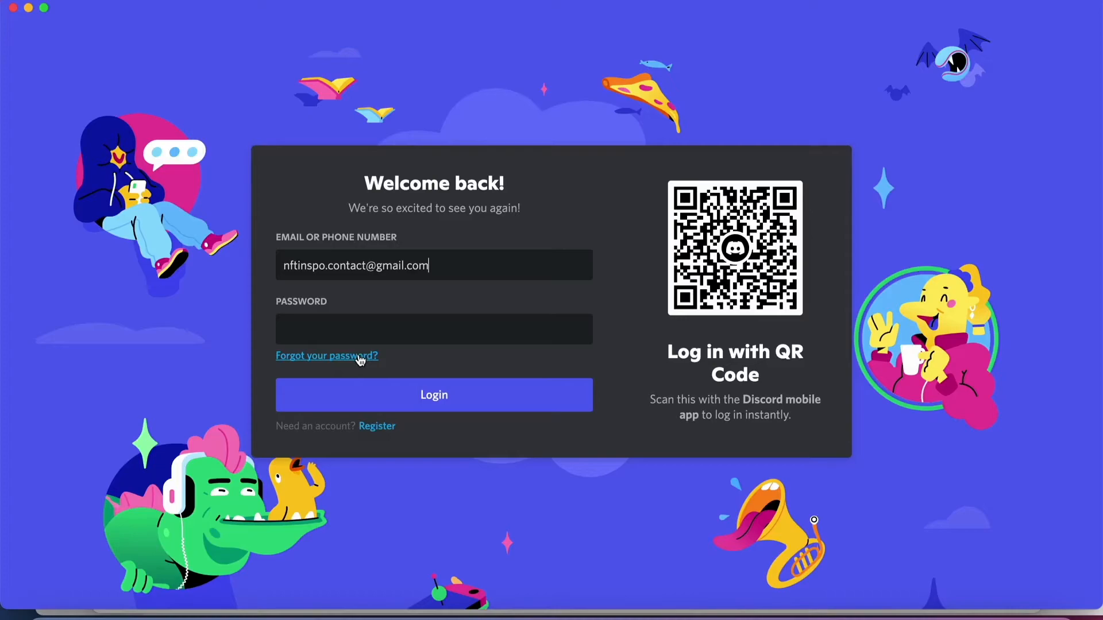
left_click(326, 355)
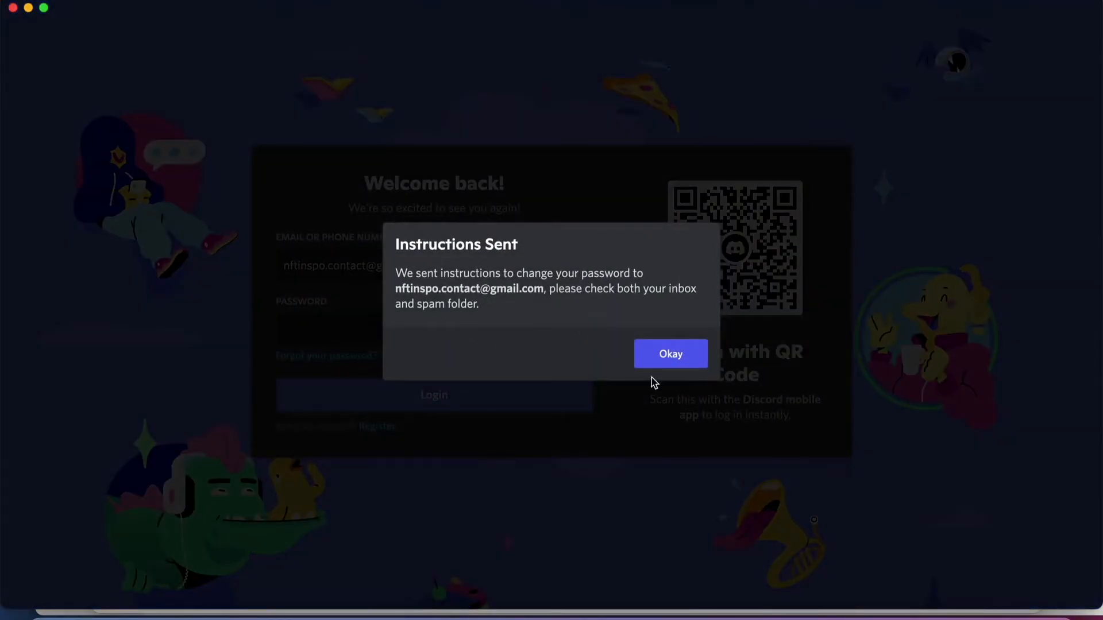
left_click(669, 354)
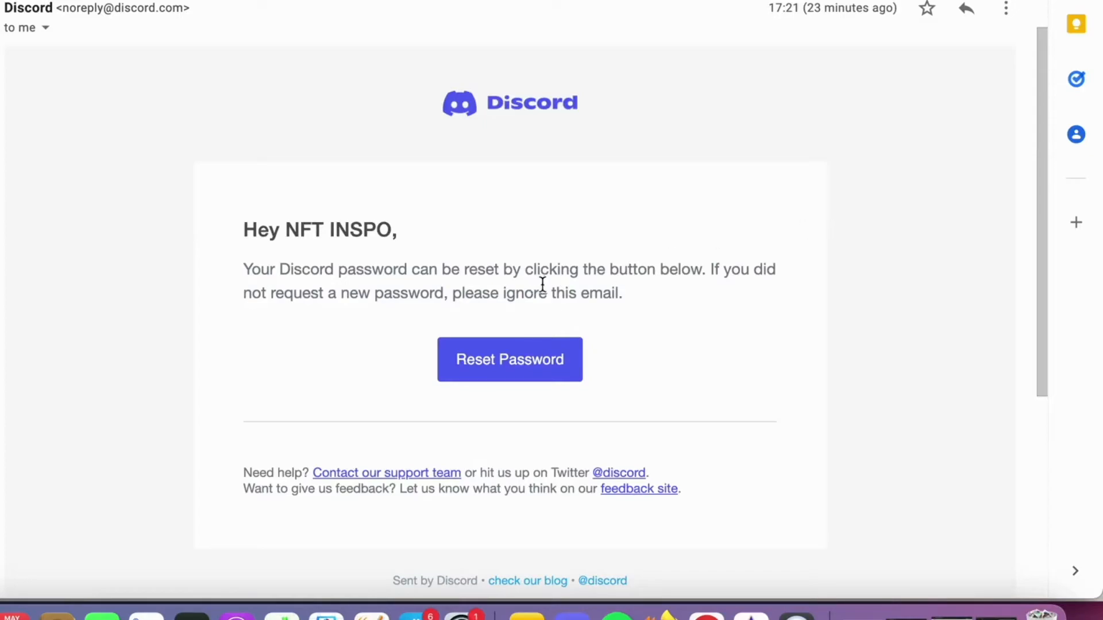
mouse_move(545, 243)
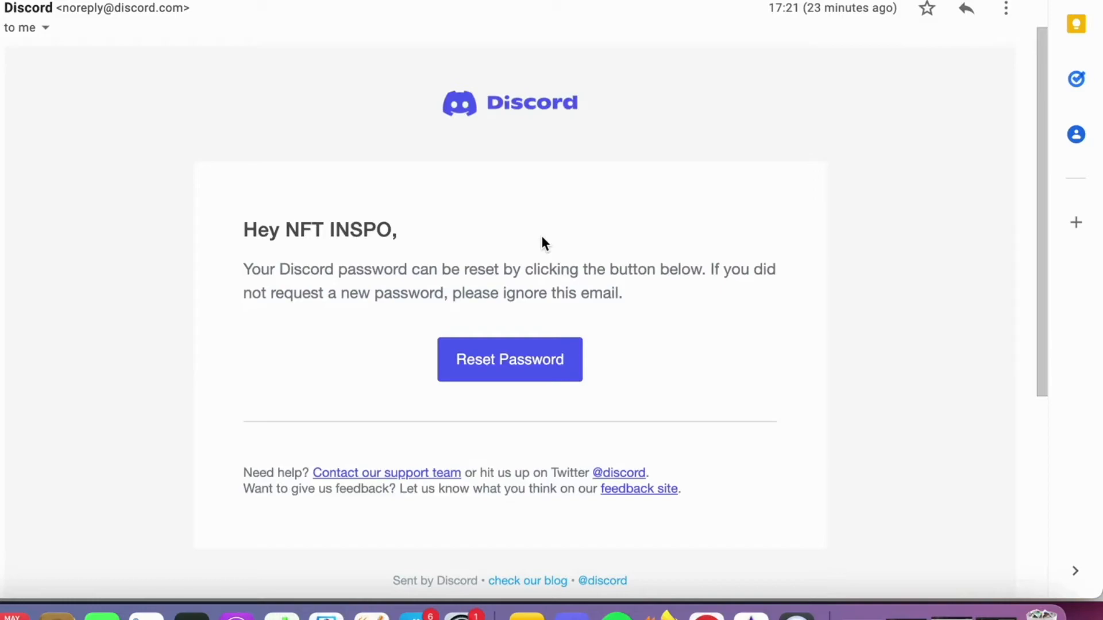
- Follow the Reset Password button in the Discord email to the Change Your Password page
left_click(509, 358)
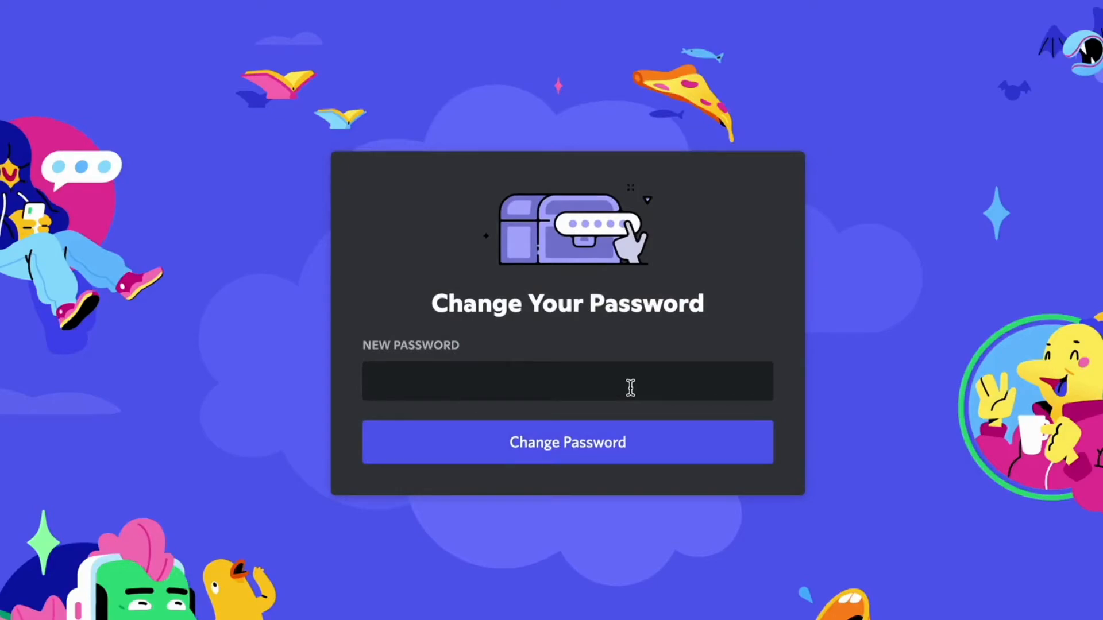
mouse_move(599, 441)
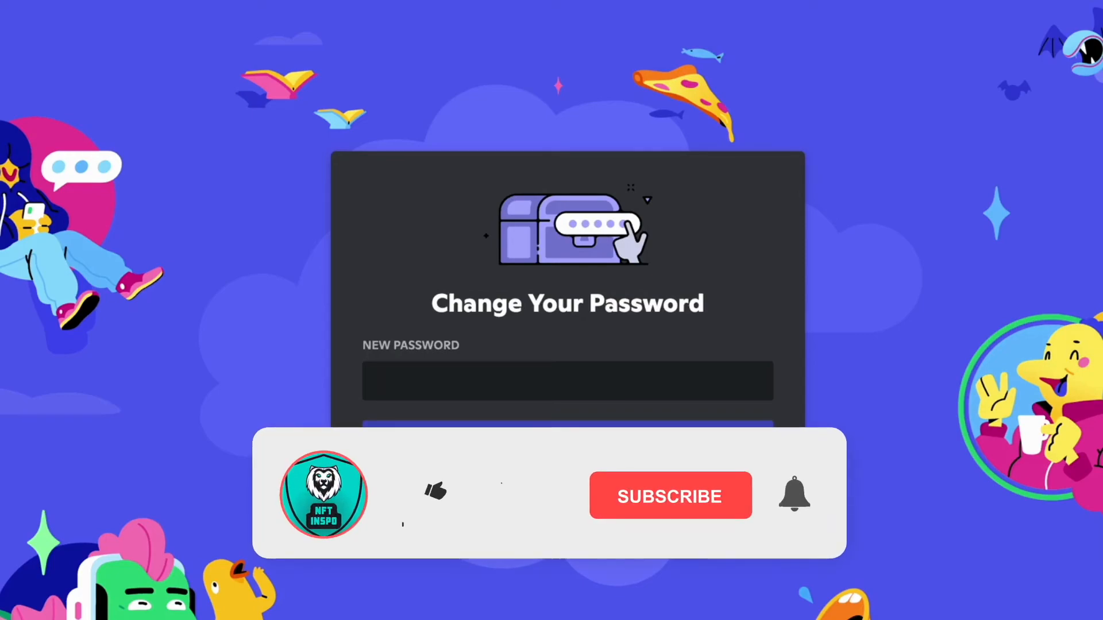
left_click(432, 492)
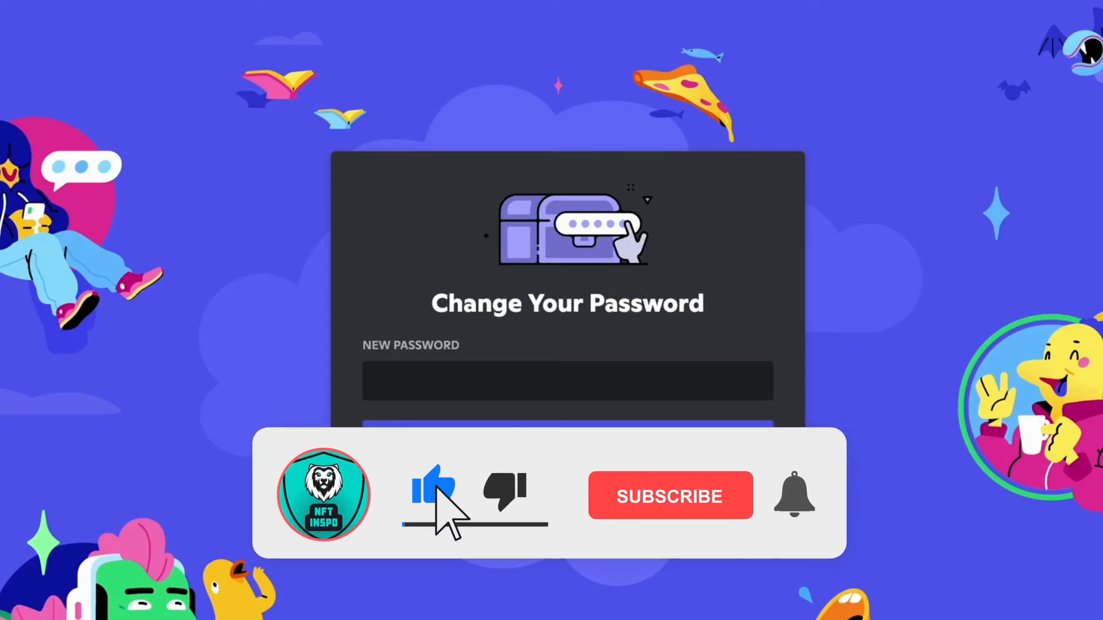
left_click(668, 495)
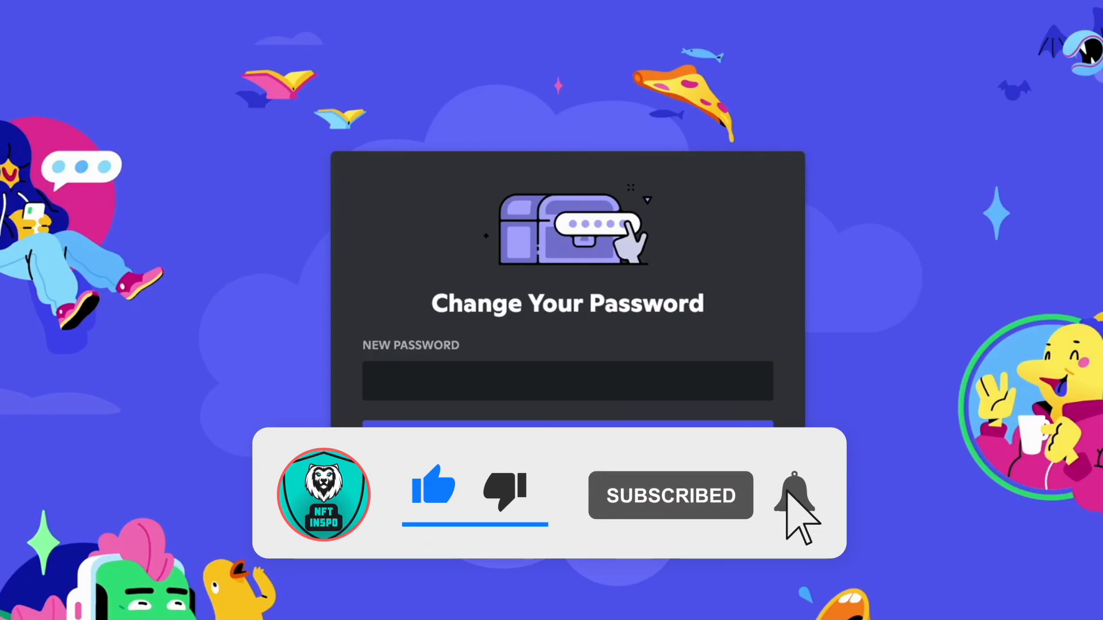
left_click(794, 495)
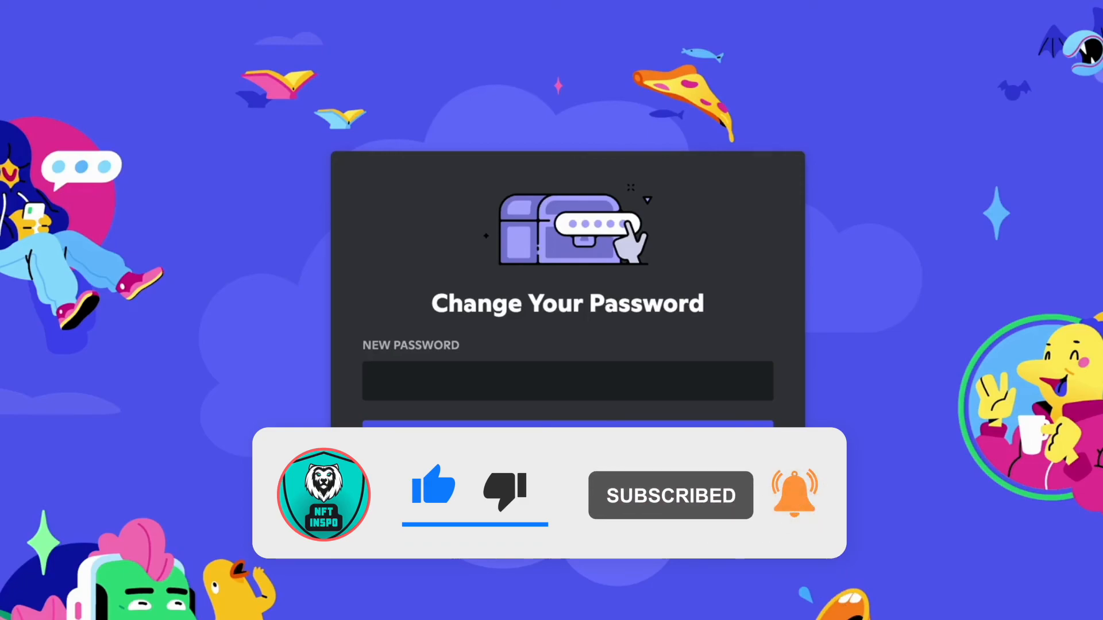